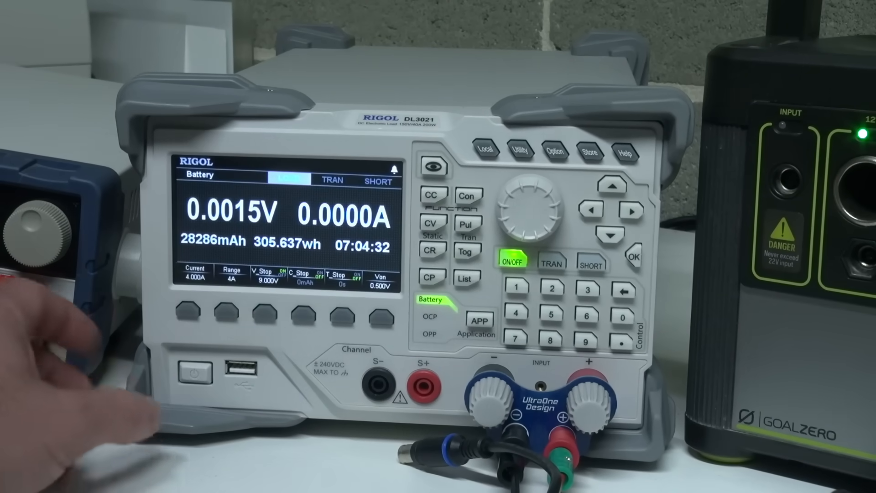
left_click(194, 373)
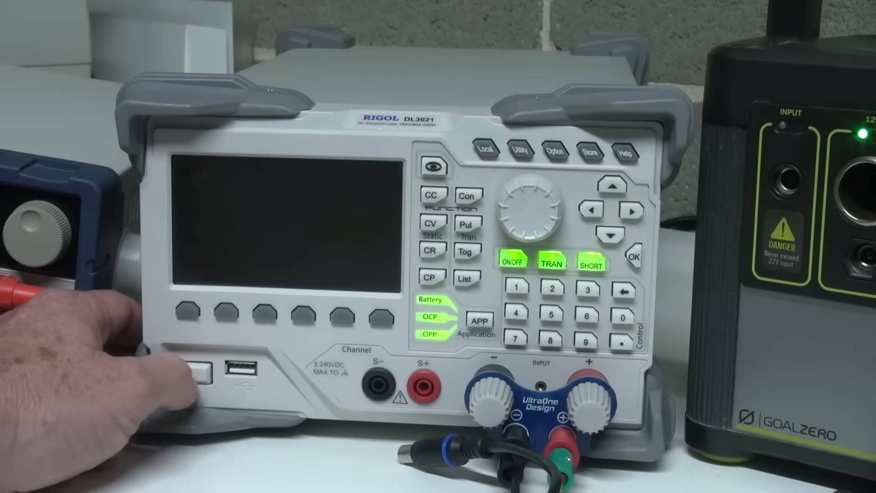
left_click(196, 375)
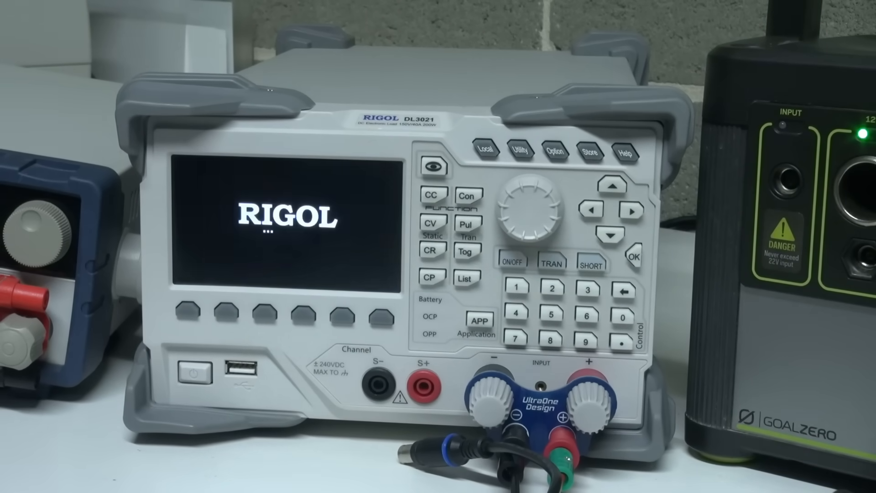